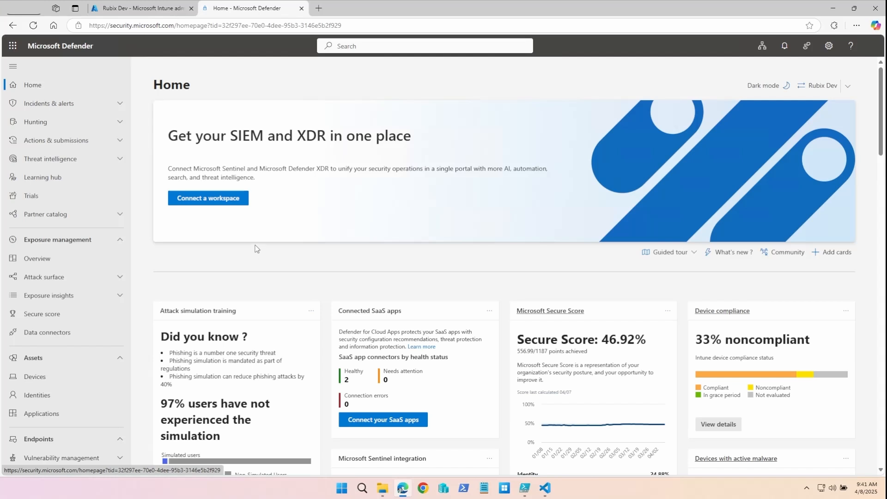
mouse_move(210, 262)
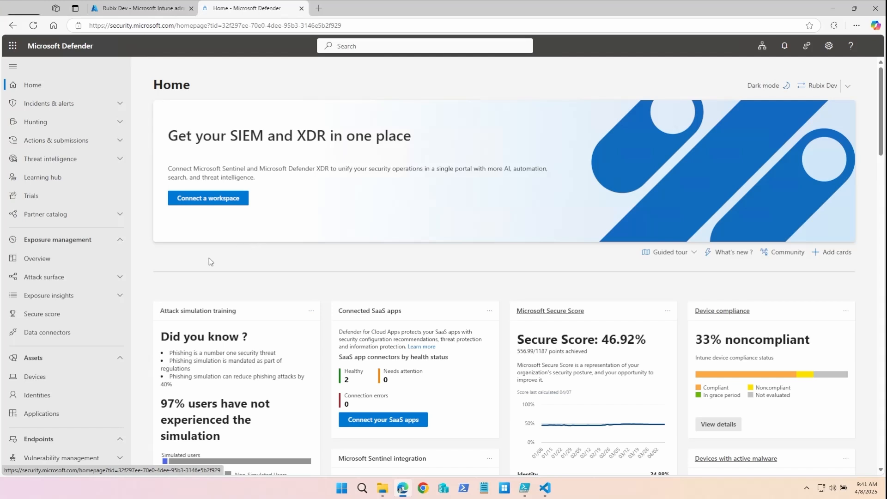
Scroll down the left navigation pane and go to the portal's Settings
scroll("down", 3)
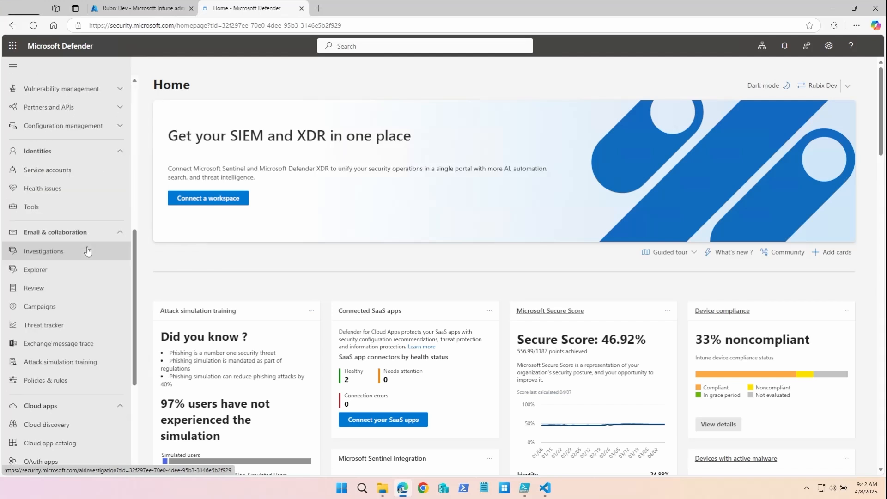
left_click(36, 414)
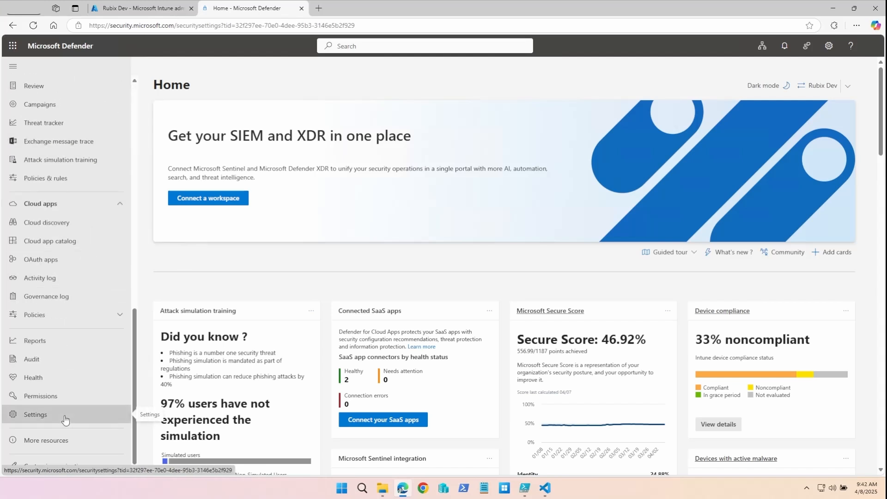
Show the Endpoints device groups: Default DfE Device Group and 45 ungrouped devices
left_click(35, 414)
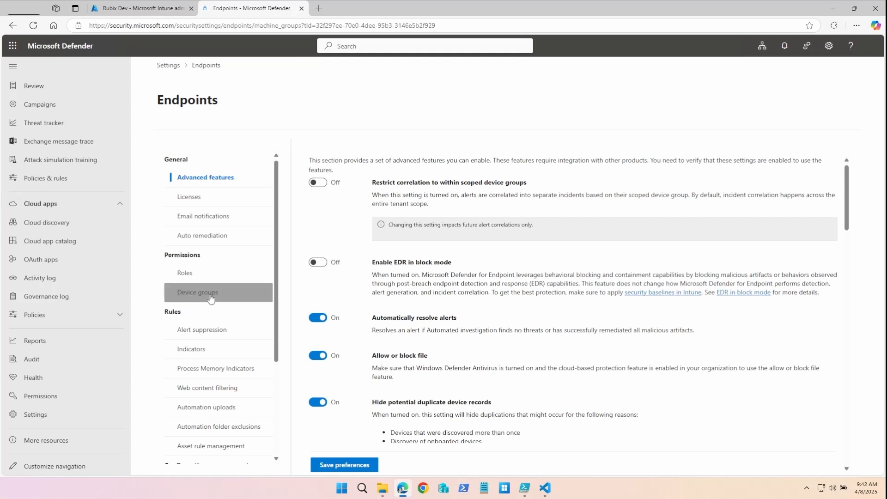
left_click(197, 292)
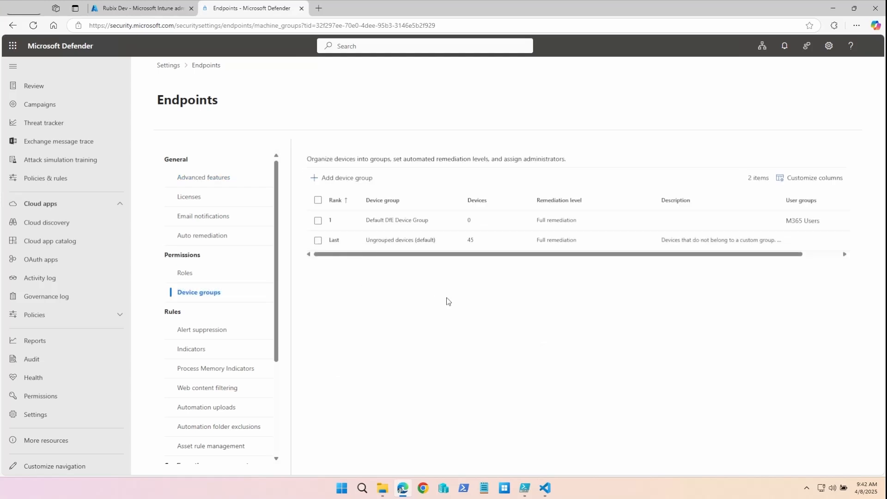
mouse_move(526, 352)
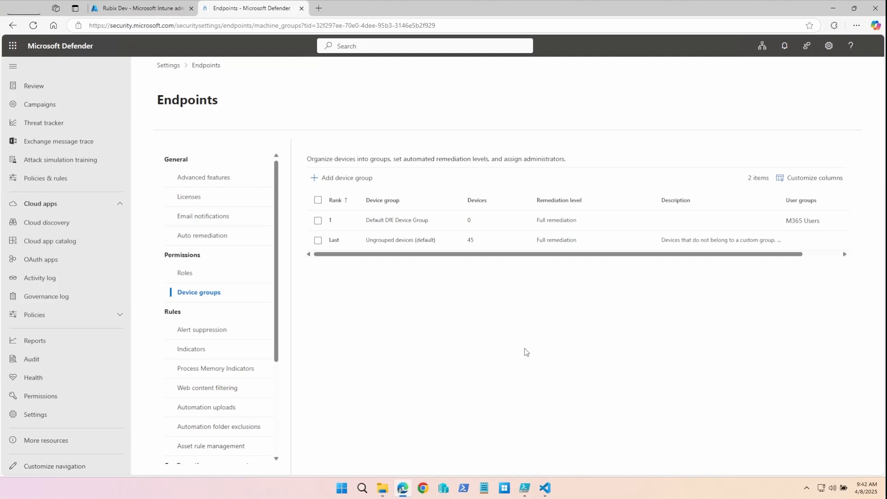
mouse_move(503, 303)
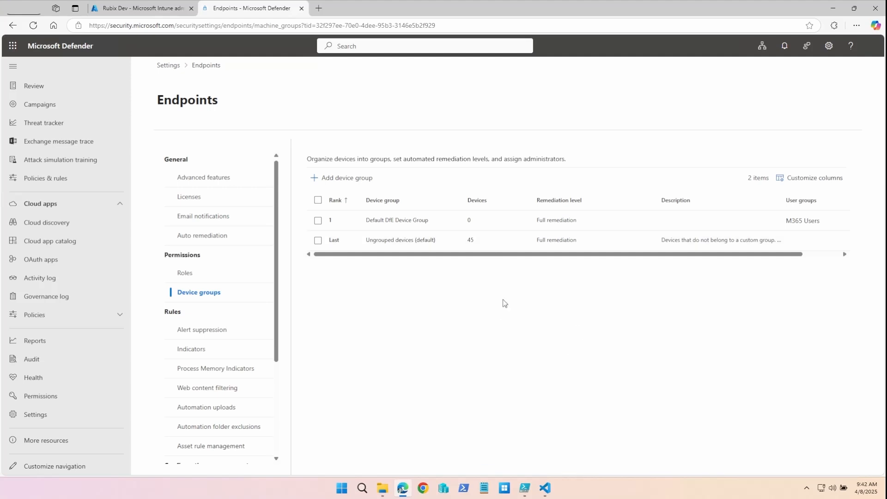
mouse_move(348, 182)
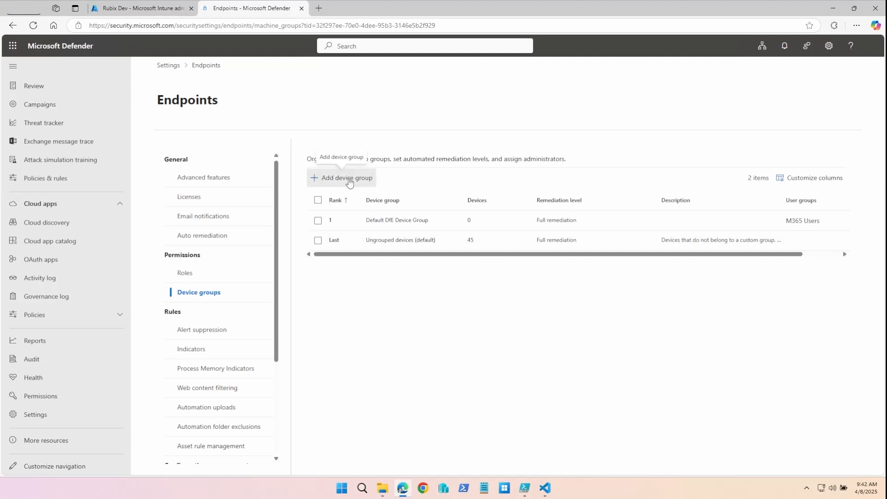
Begin a new device group and set its remediation level to Full remediation
left_click(341, 177)
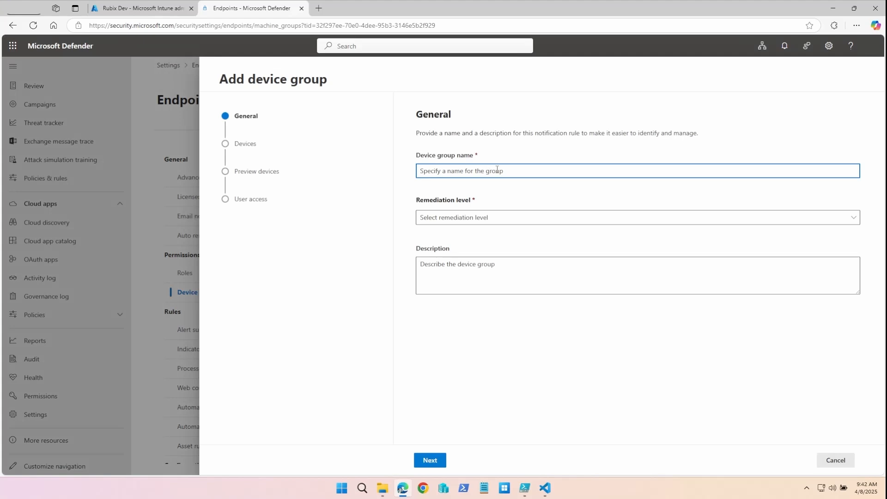
left_click(636, 218)
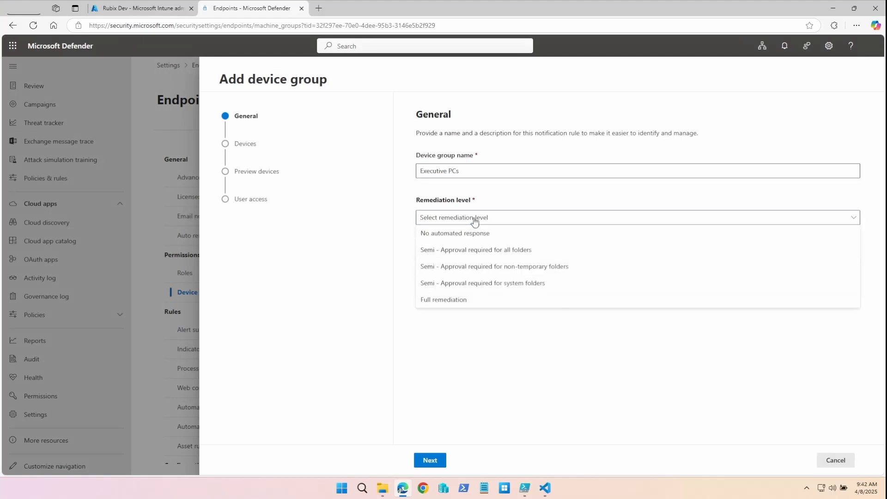
left_click(444, 299)
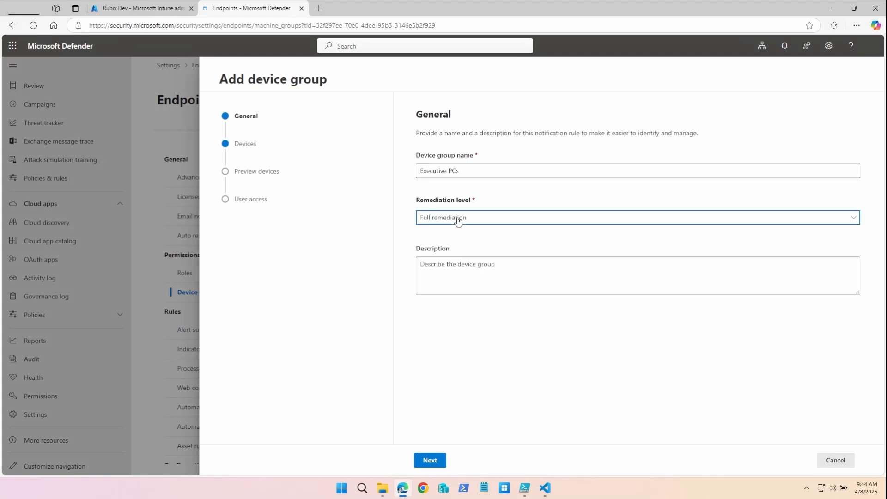
mouse_move(485, 219)
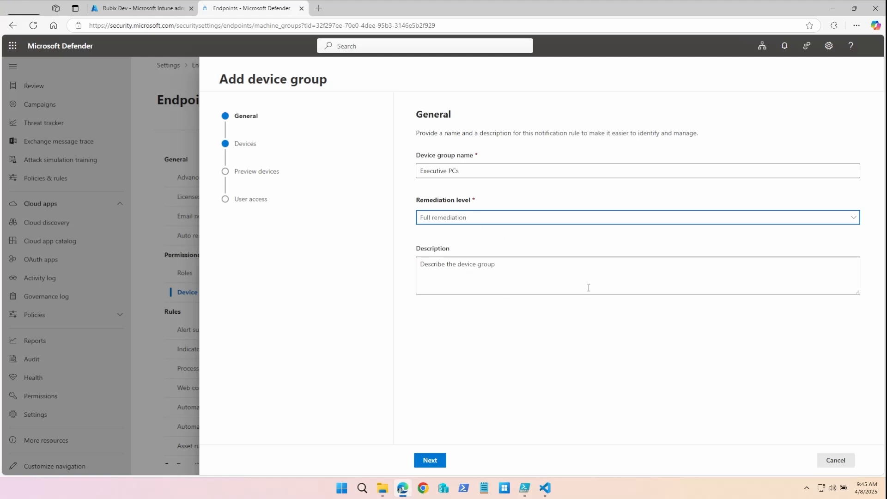
left_click(141, 8)
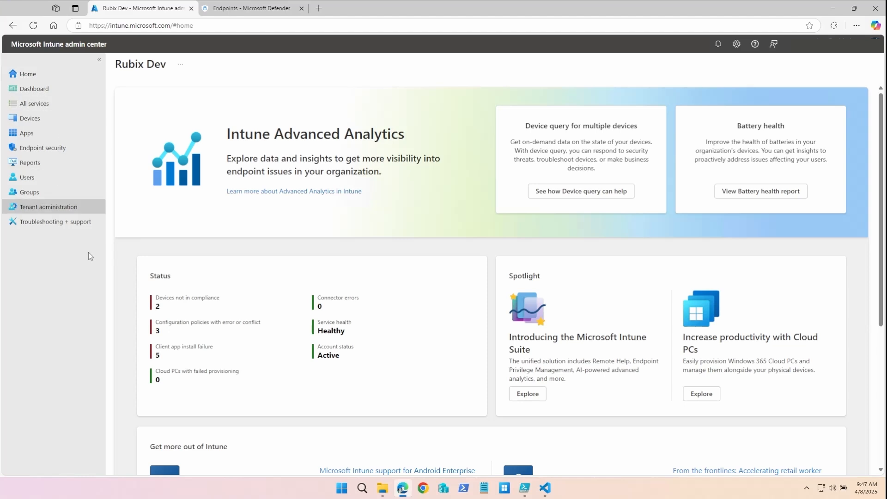
mouse_move(62, 278)
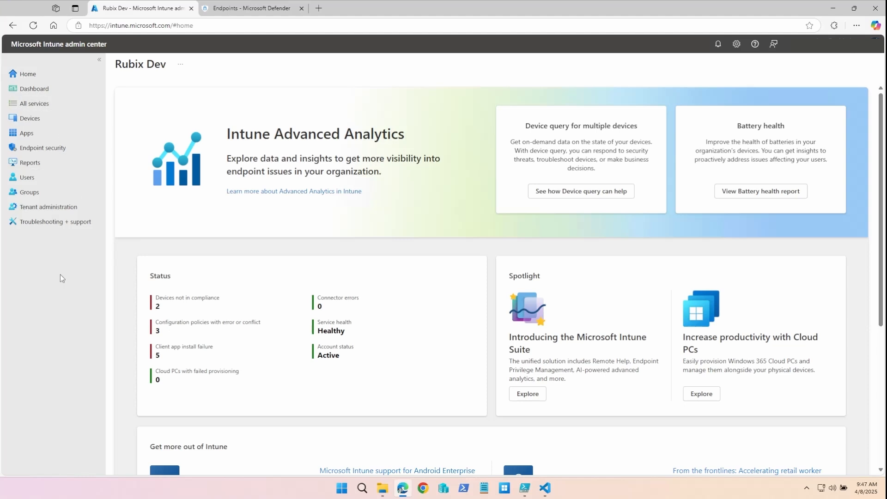
mouse_move(56, 262)
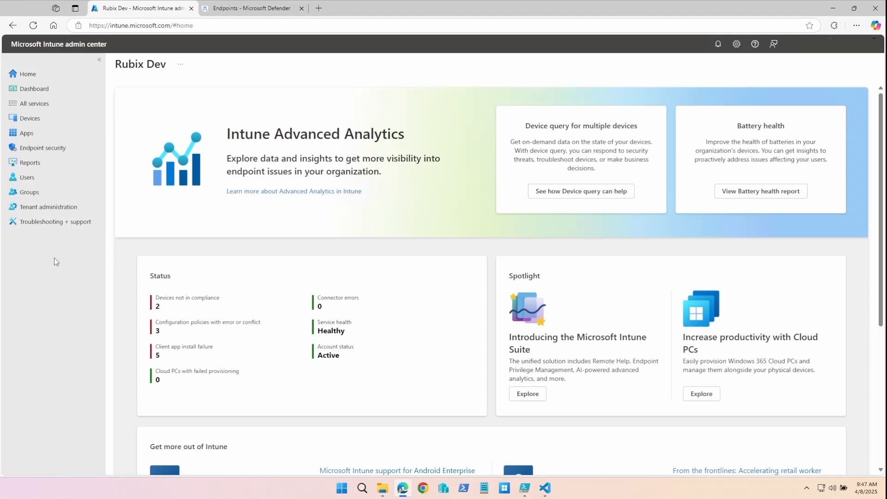
mouse_move(56, 261)
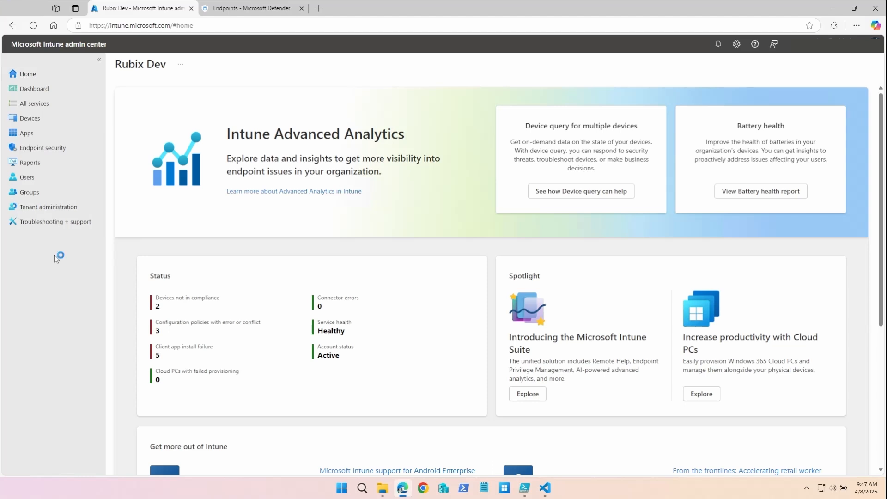
Go to the Devices area from the Intune home dashboard's left navigation
left_click(30, 118)
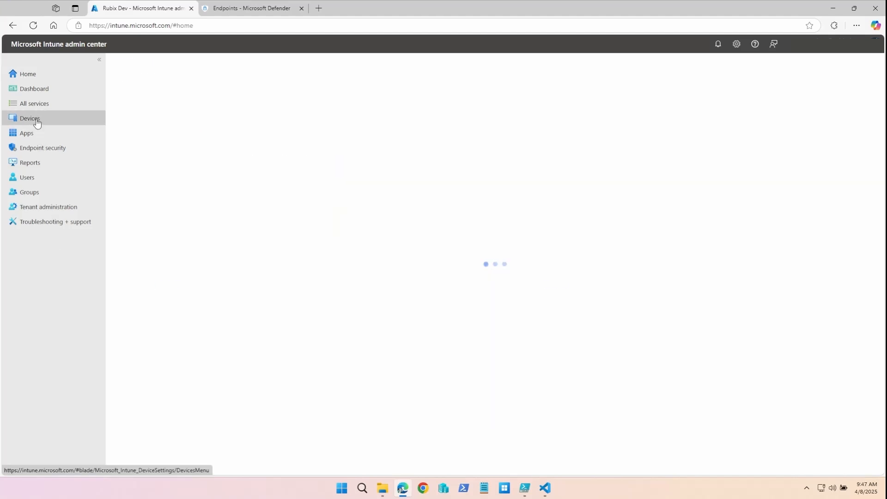
Create a custom Windows template profile named 'Microsoft…' and add an OMA-URI row
left_click(30, 119)
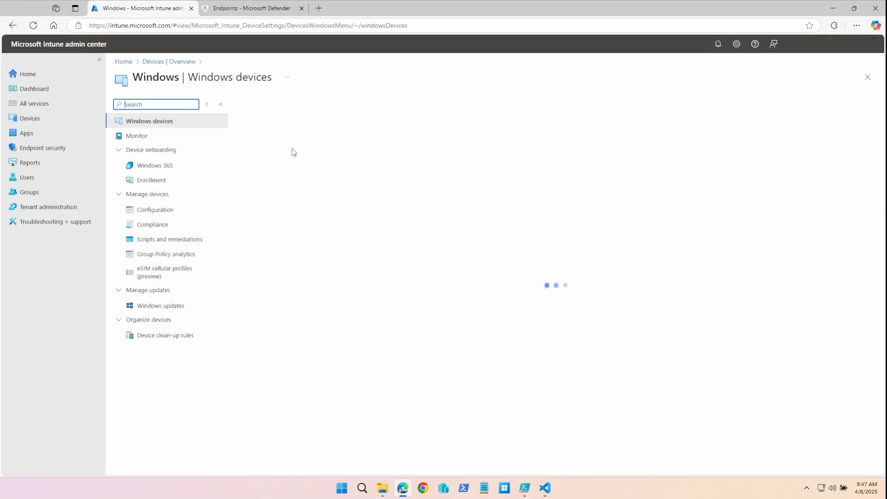
left_click(156, 209)
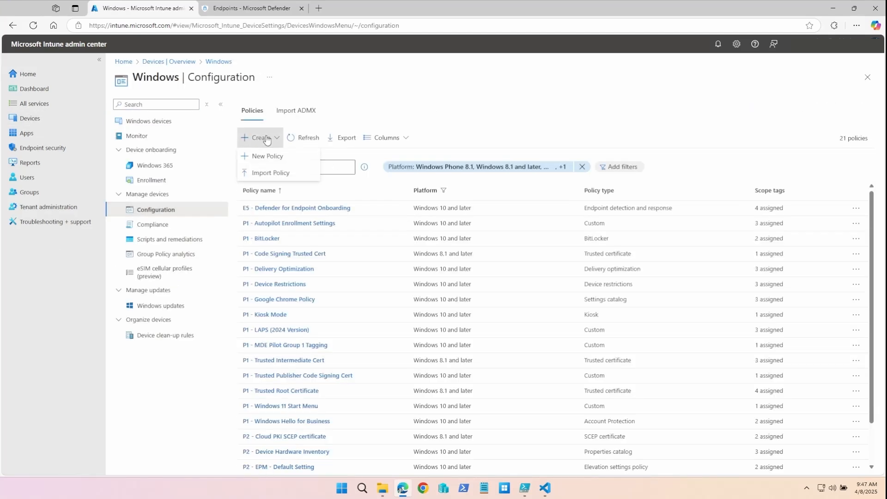
left_click(266, 155)
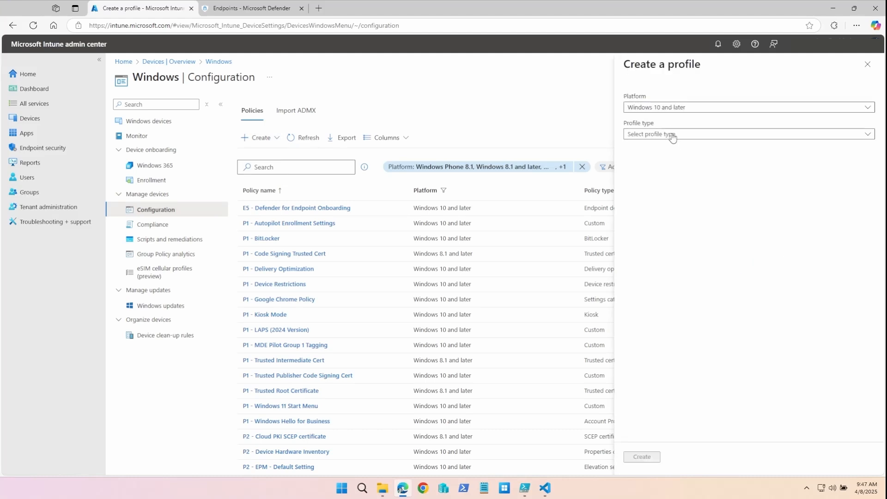
left_click(747, 134)
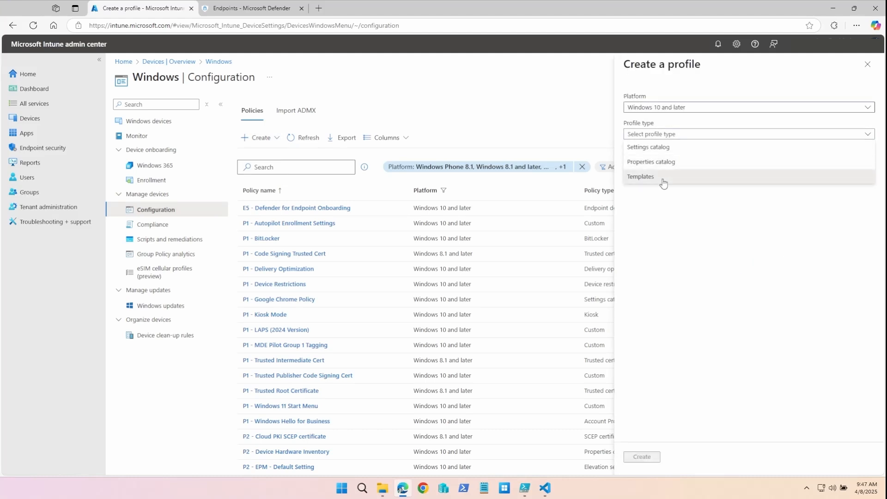
left_click(640, 176)
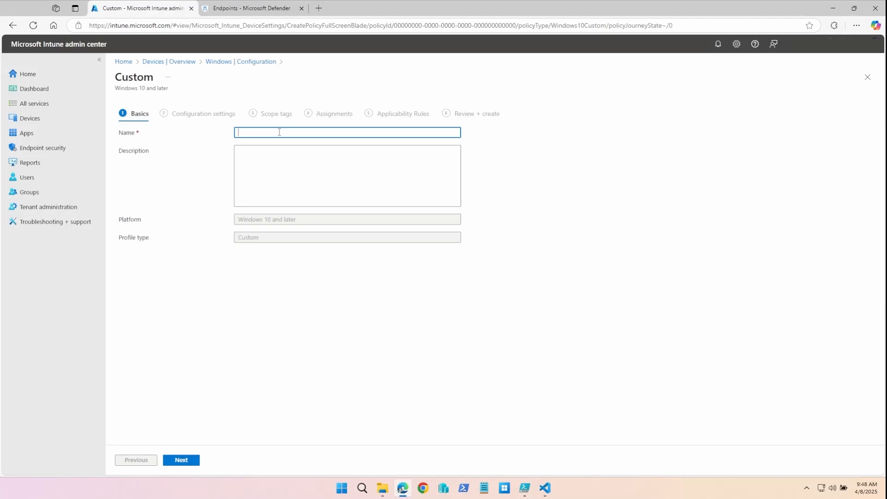
type("Microsoft")
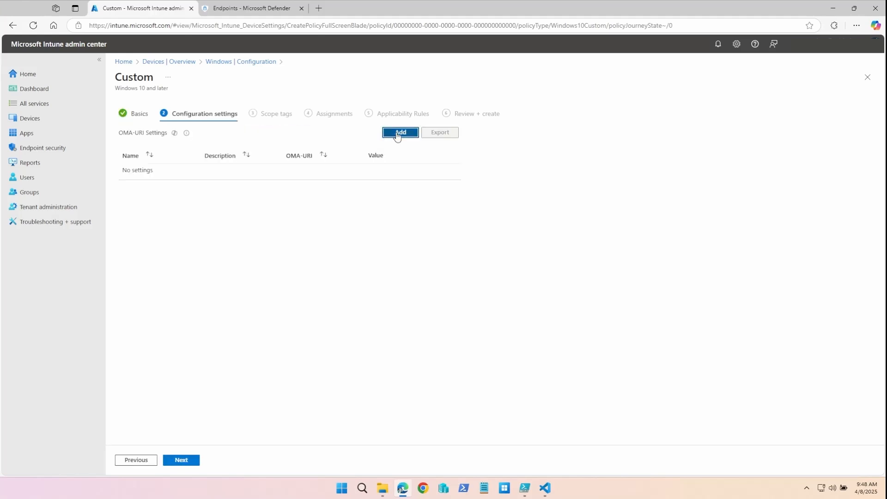
left_click(400, 132)
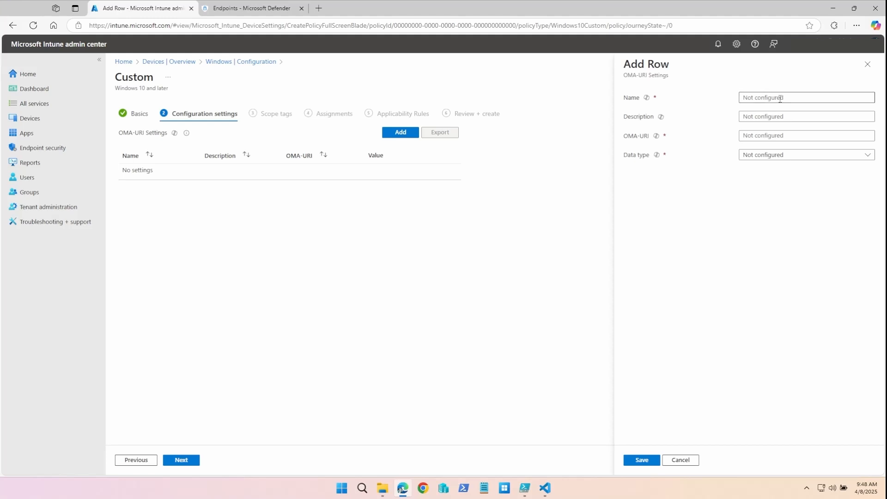
Name the setting 'Full' and enter the ./Device/Vendor/MSFT/WindowsAdvancedThreatProtection/DeviceTagging/Group OMA-URI
type("Full remediation")
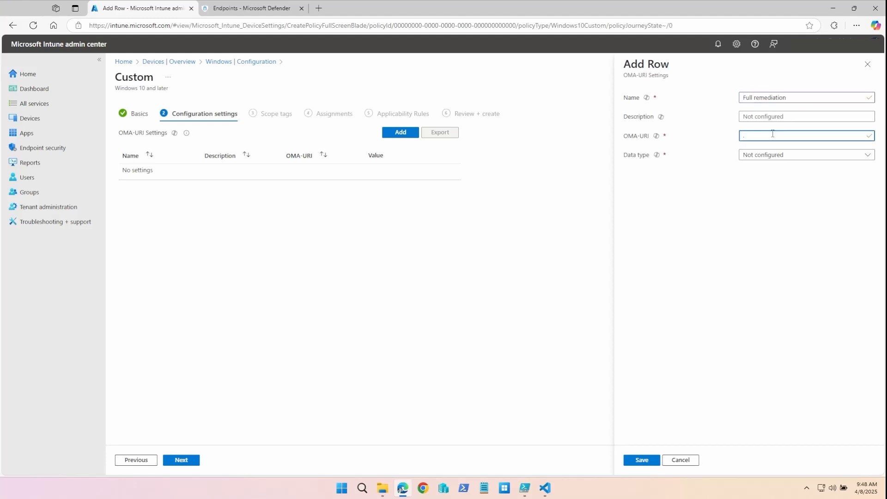
type("./Device/Vendor/")
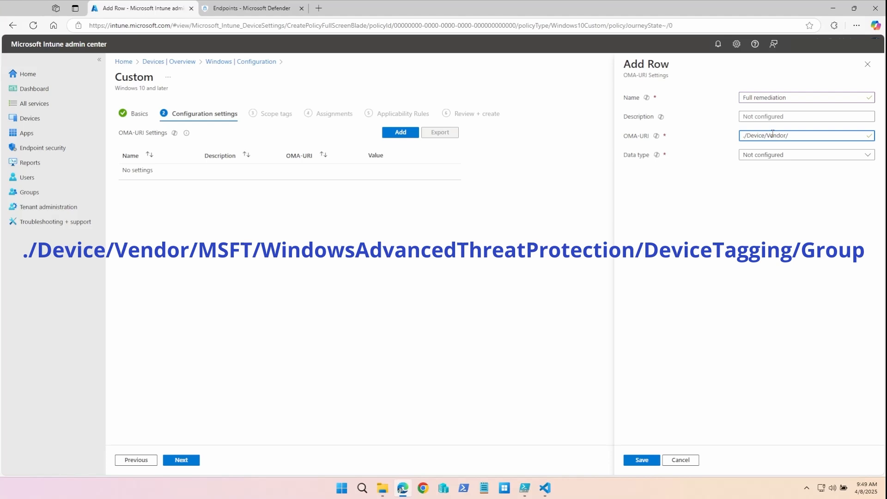
type("MSFT/")
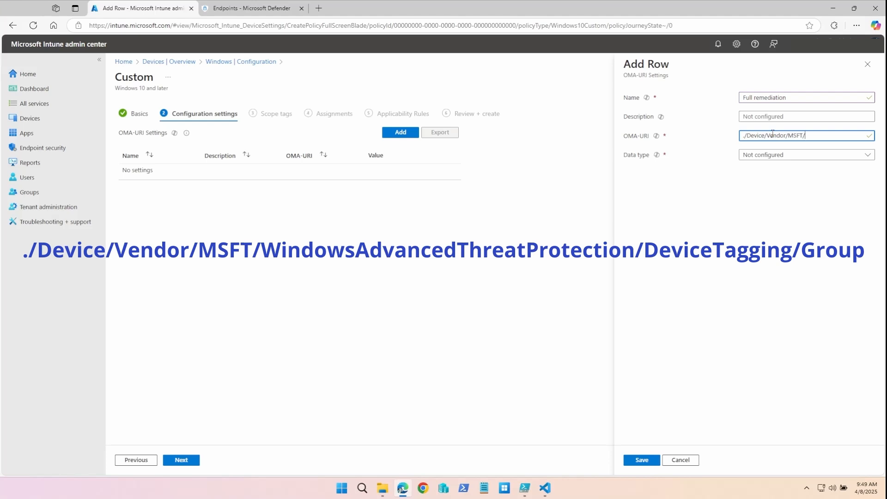
type("WindowsAd")
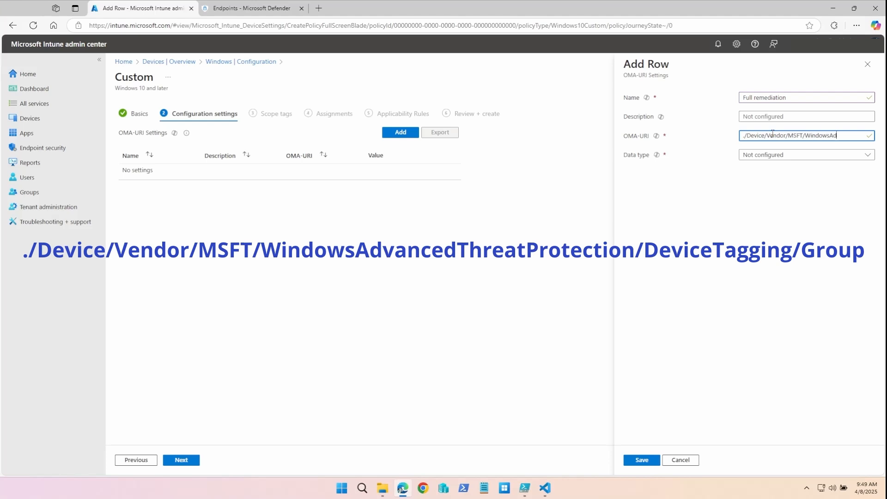
type("WindowsAdvancedT")
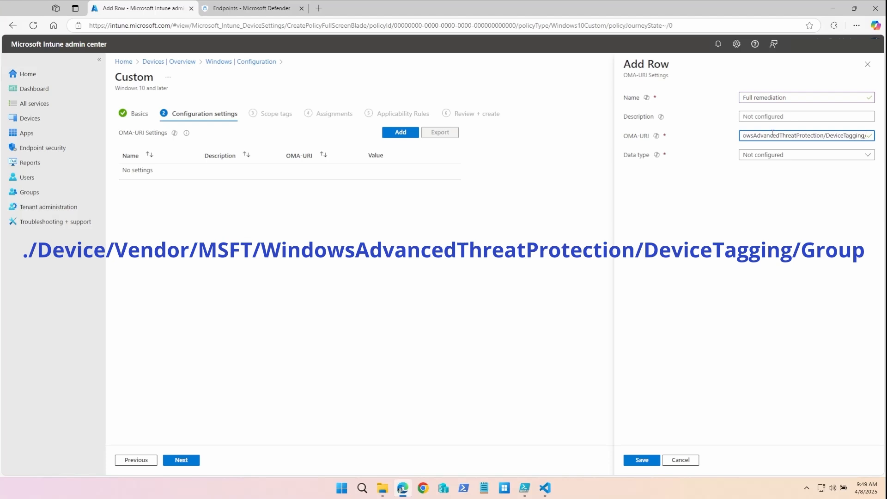
Set the data type to String with value FULL and save the setting
left_click(805, 154)
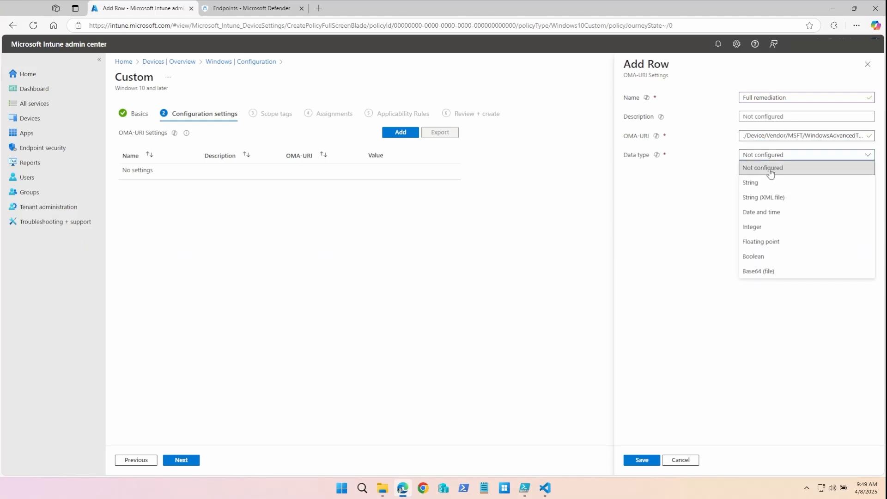
left_click(749, 182)
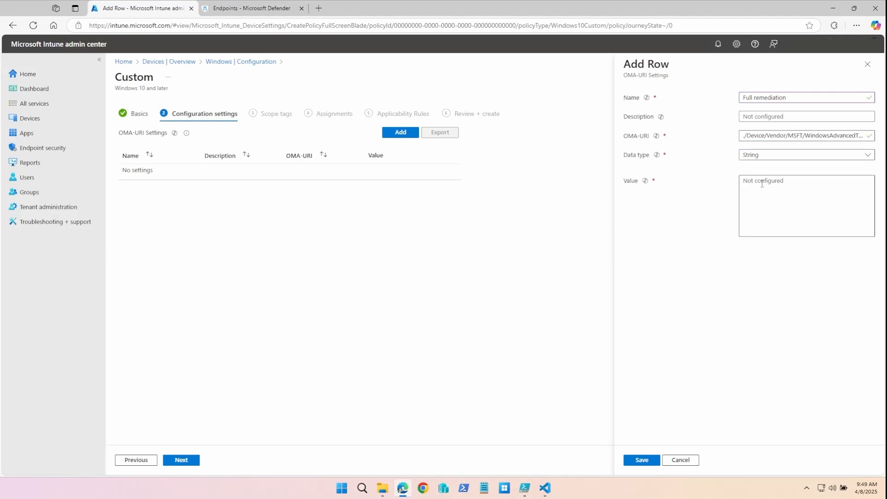
type("FULL")
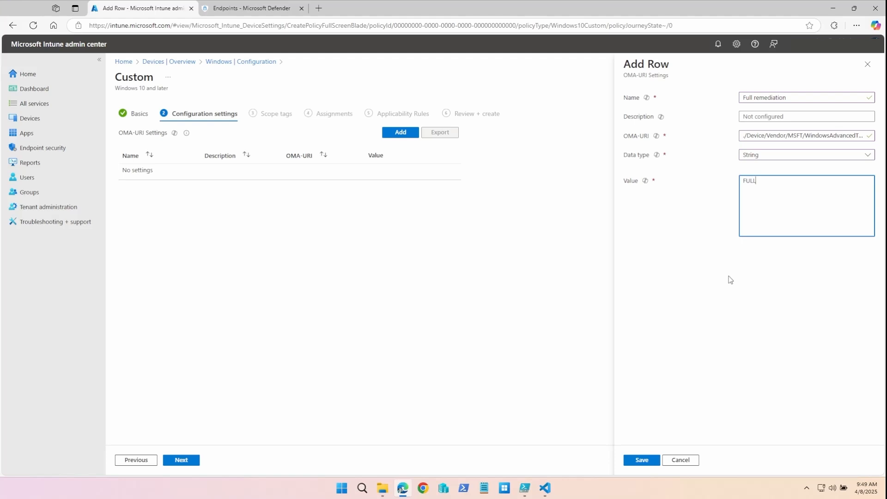
left_click(641, 460)
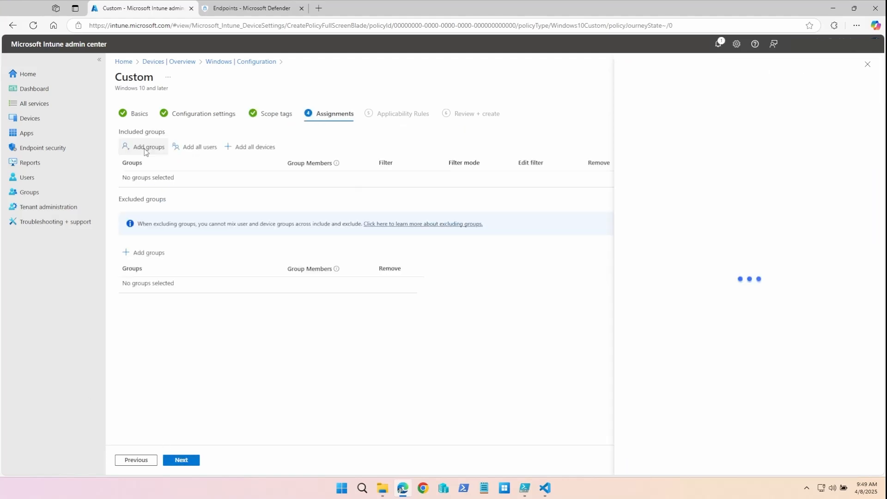
Include the WIN-CORP group (4 devices) in the policy assignments
left_click(149, 147)
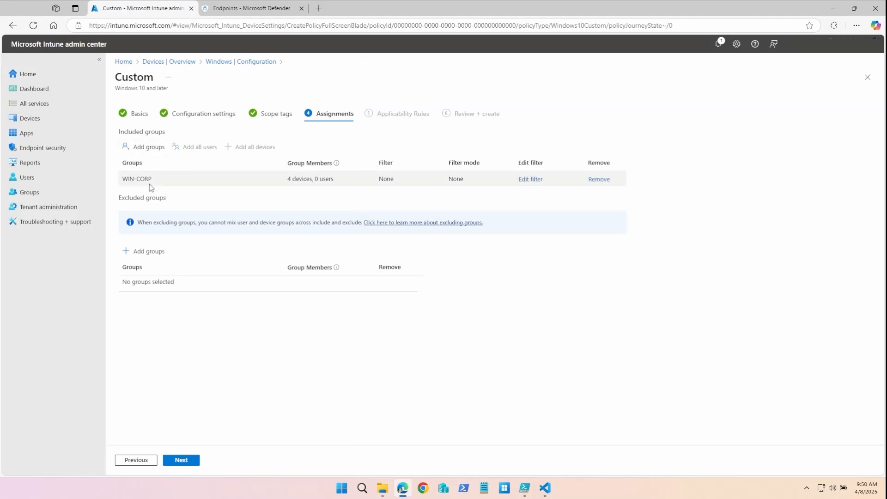
mouse_move(226, 184)
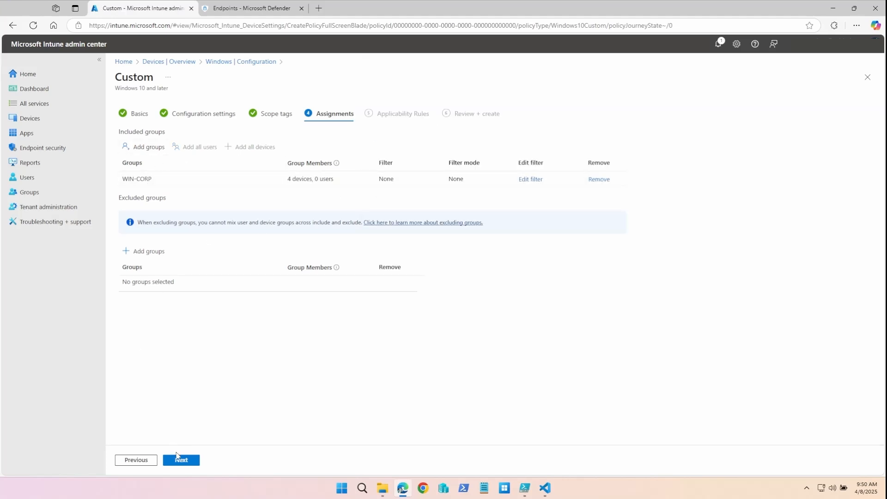
left_click(252, 8)
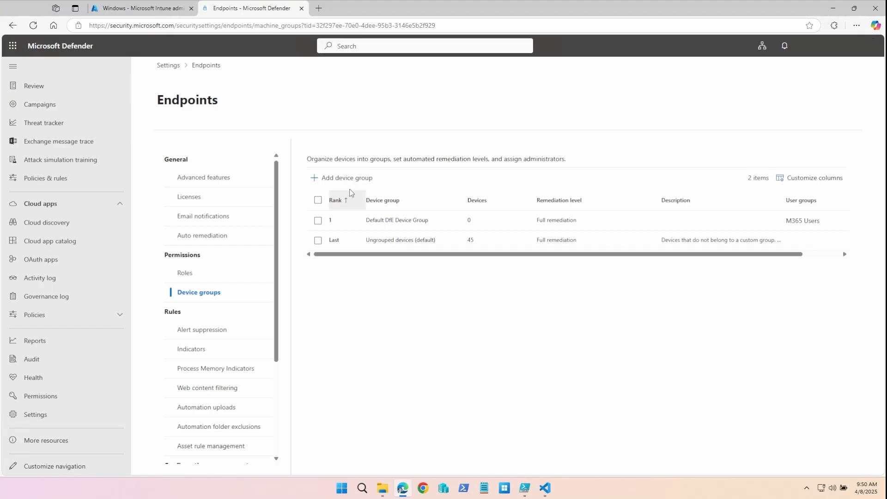
Create device group 'Intune- Full Remediation' with Full remediation, matching tag value FULLREMED
left_click(346, 178)
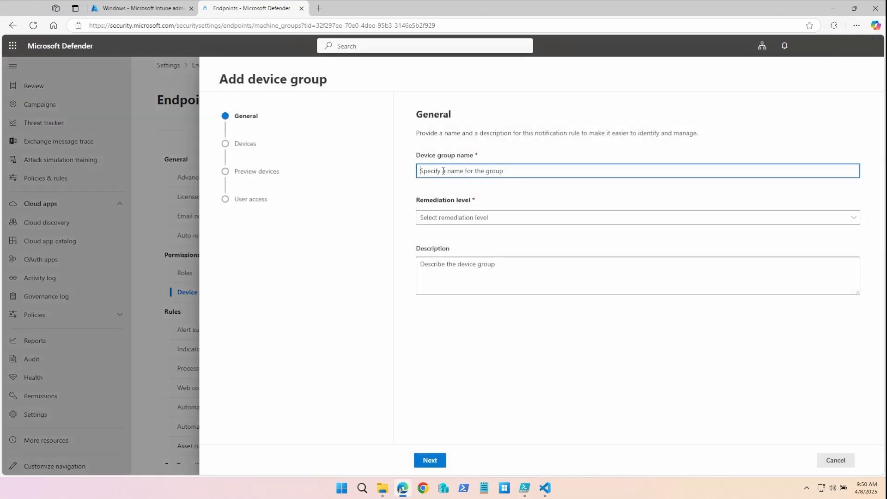
type("Intune- Full Remediation")
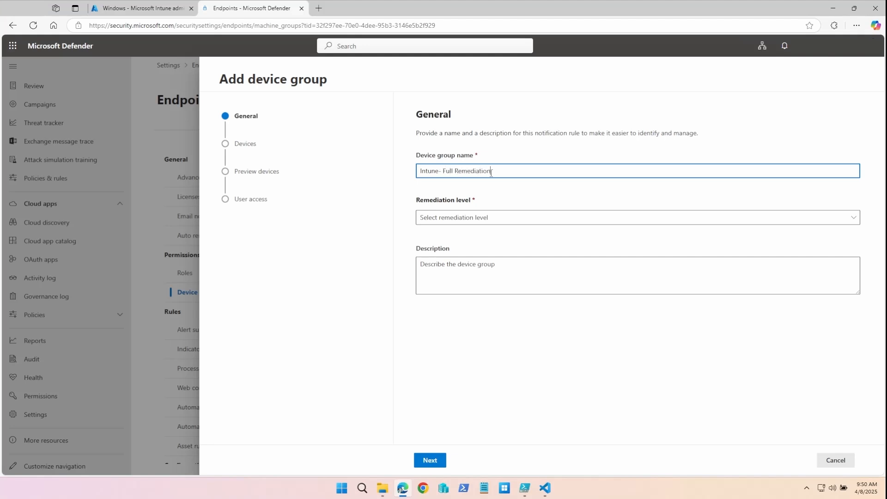
left_click(635, 218)
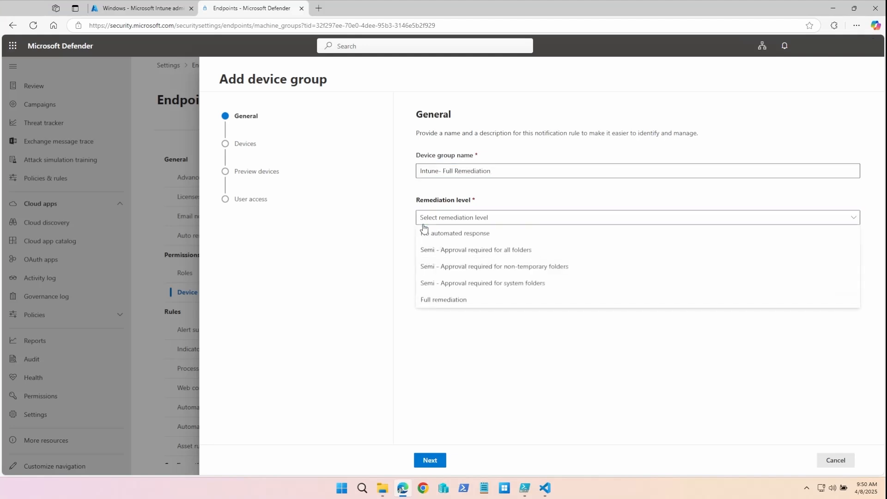
left_click(444, 299)
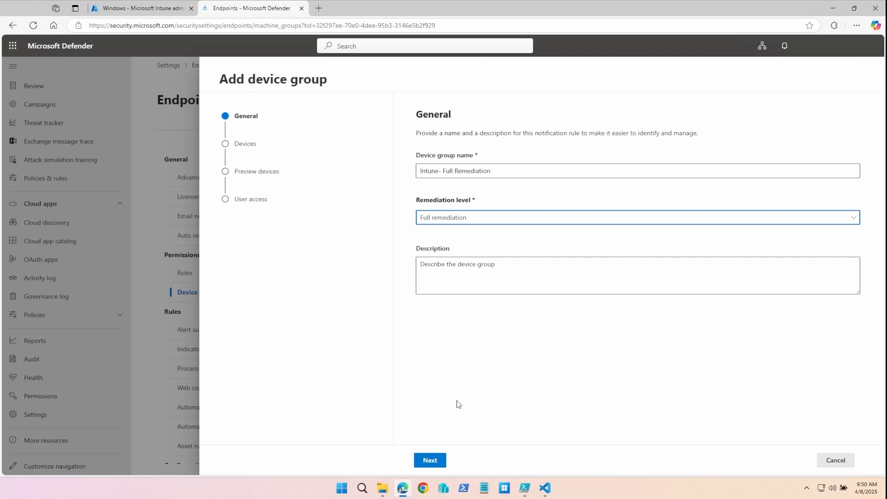
left_click(429, 460)
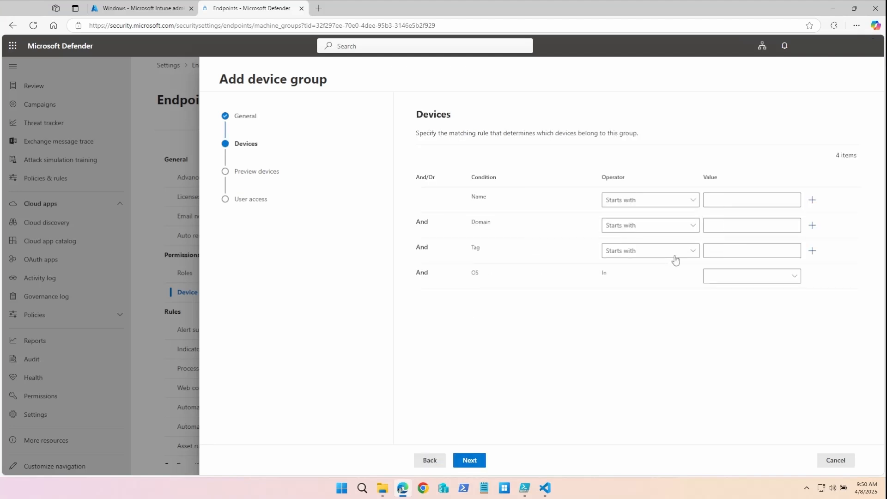
left_click(751, 251)
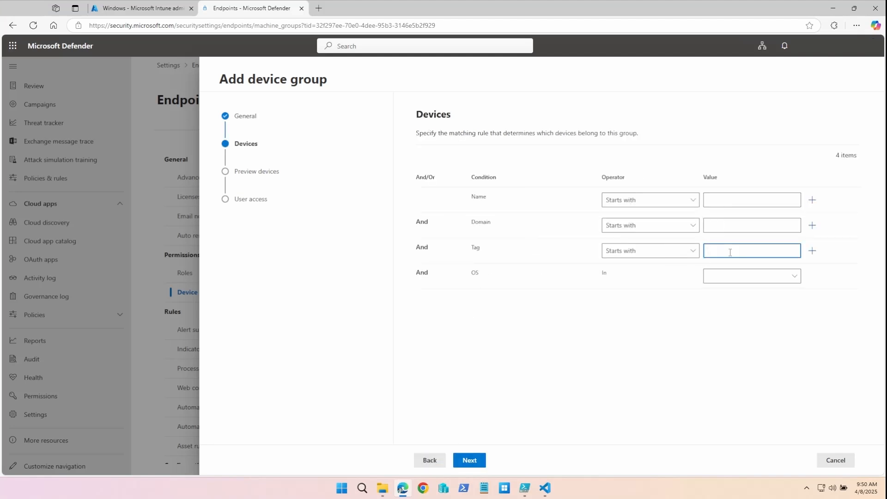
type("FULLREMED")
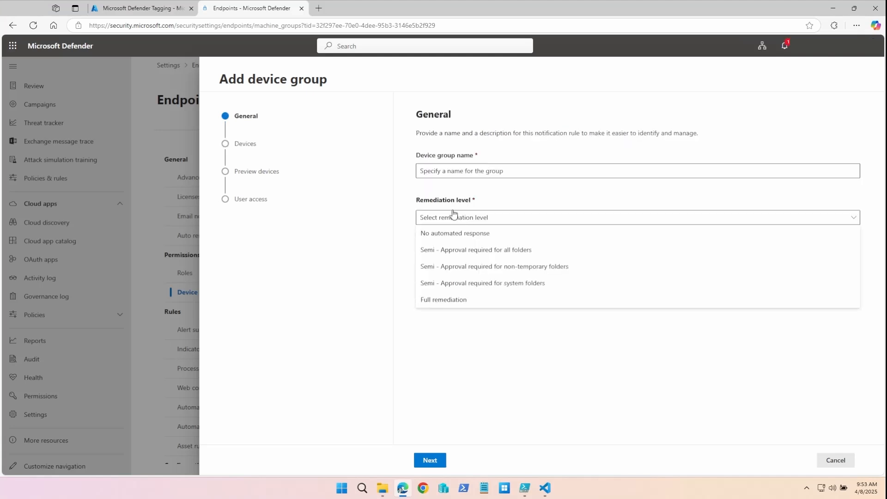
mouse_move(349, 202)
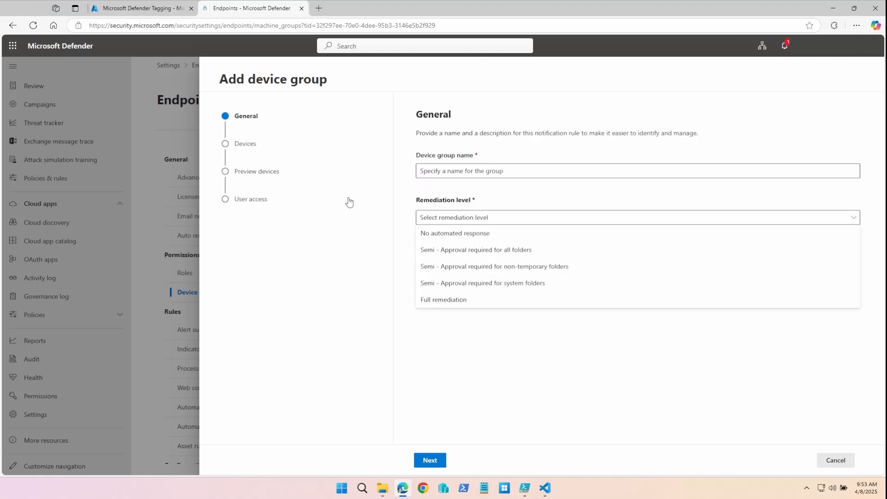
mouse_move(347, 194)
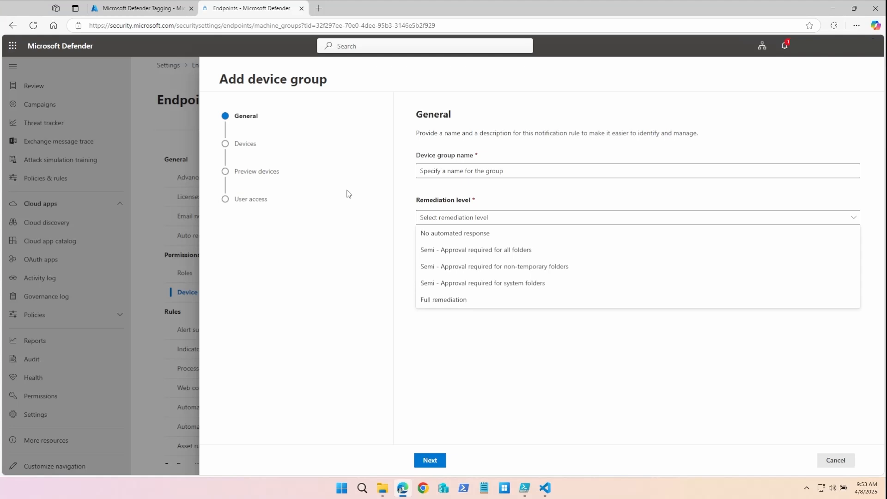
mouse_move(340, 207)
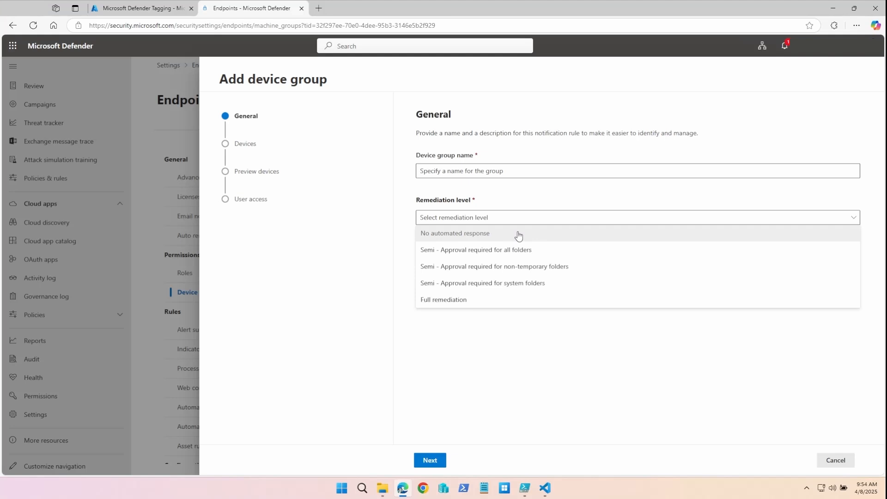
mouse_move(534, 239)
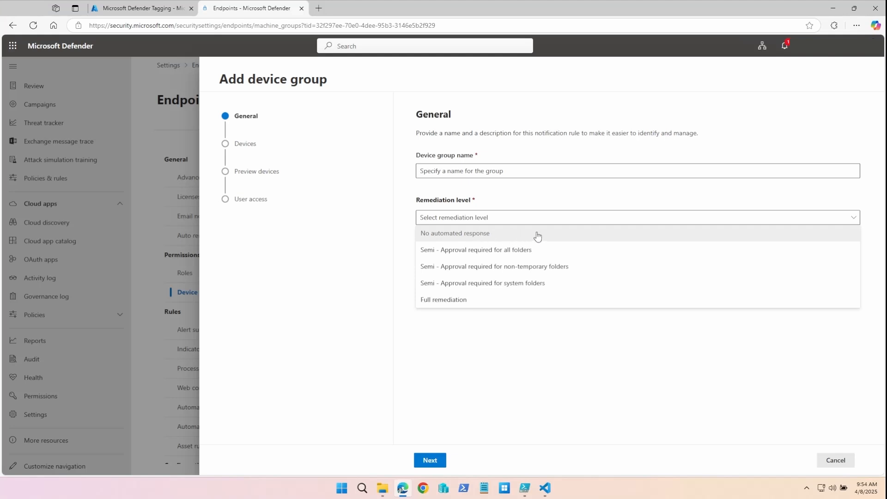
mouse_move(461, 251)
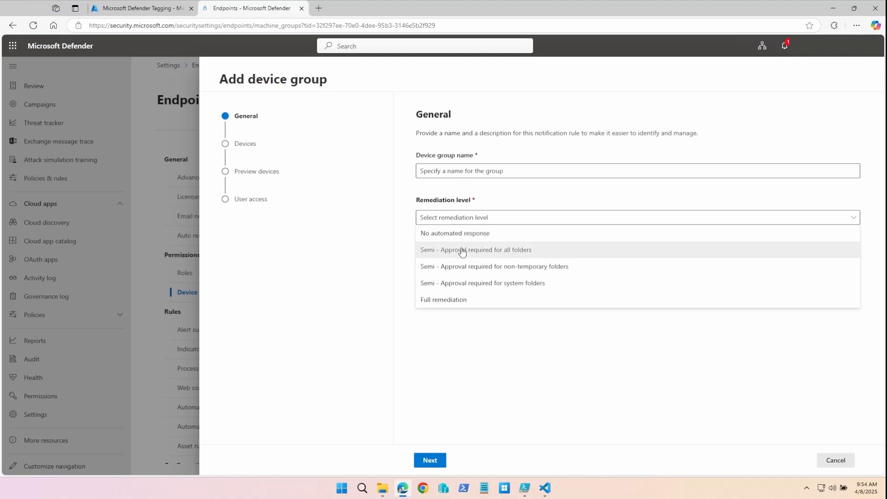
mouse_move(495, 283)
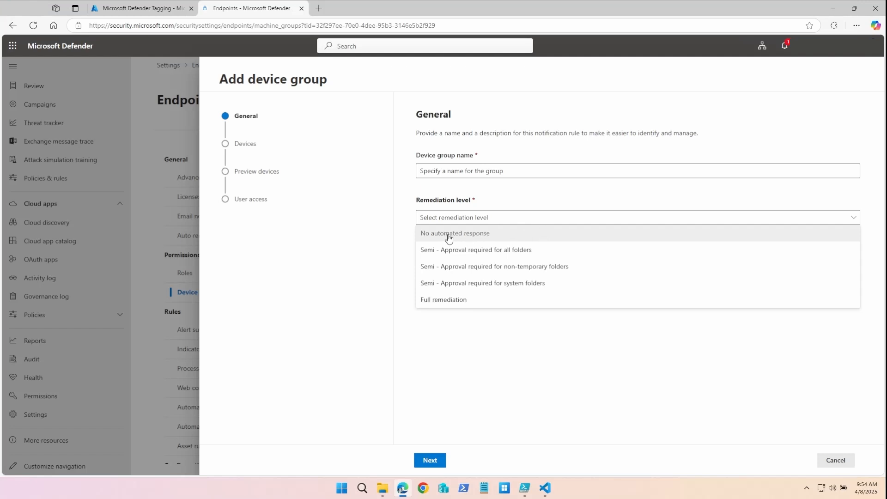
mouse_move(514, 238)
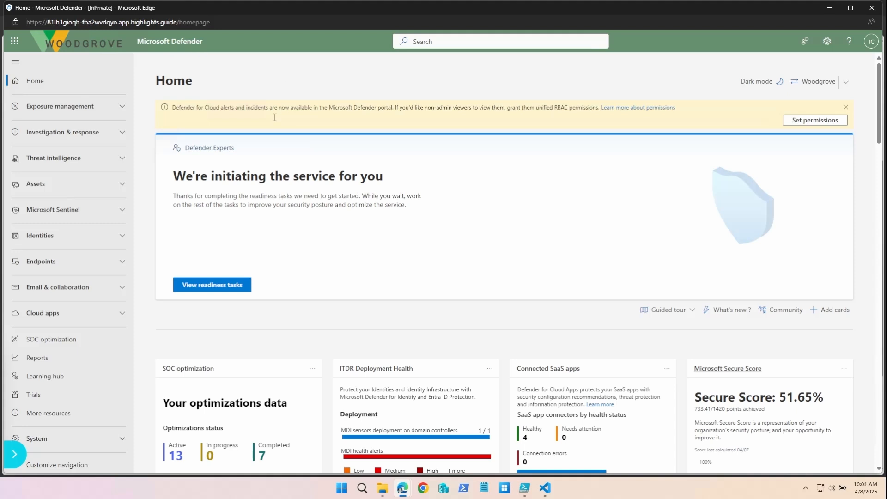
Go through Investigation & response > Incidents & alerts to the Incidents queue
left_click(62, 132)
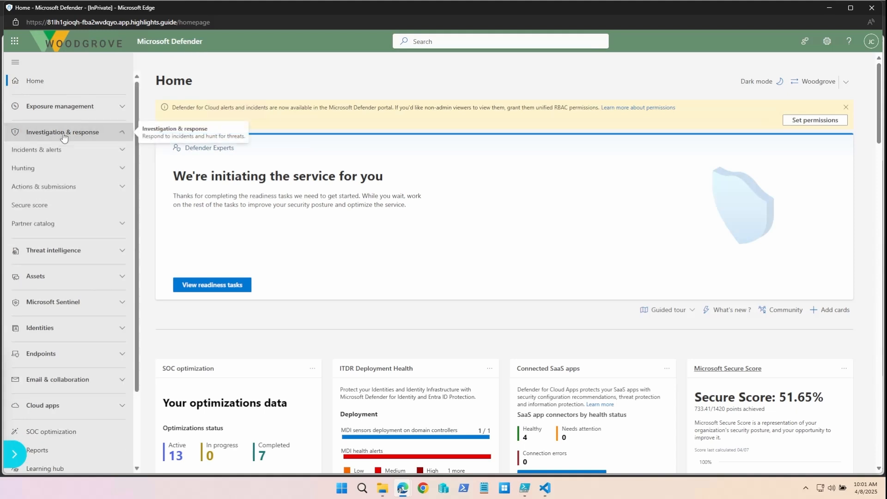
mouse_move(71, 156)
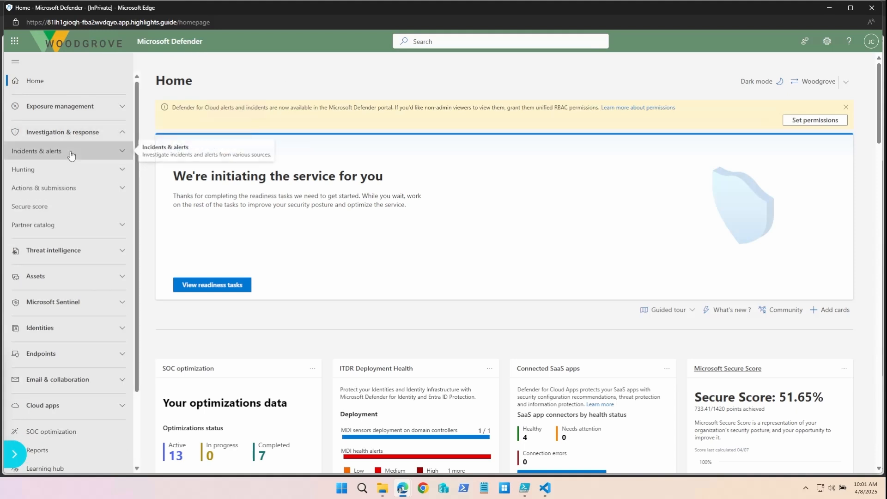
left_click(36, 151)
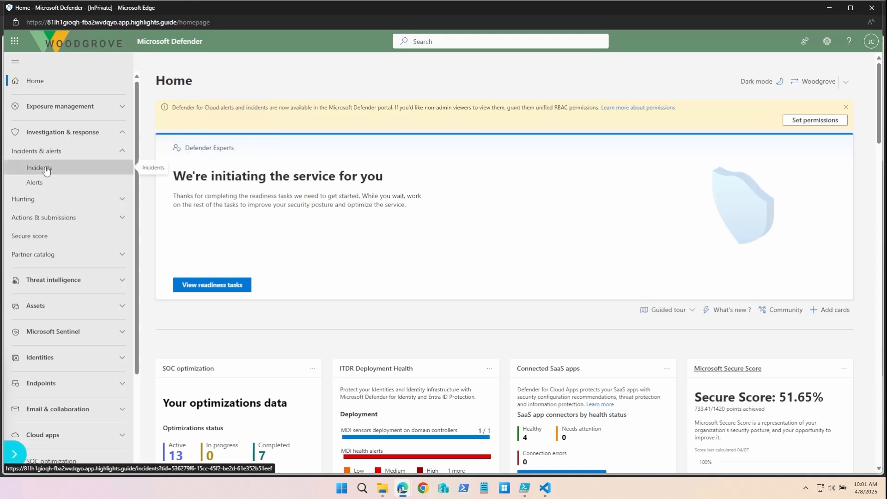
left_click(38, 168)
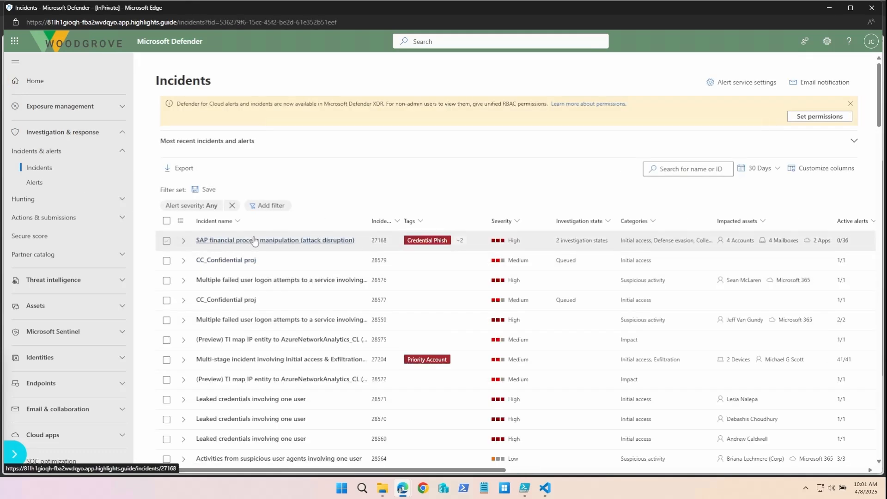
mouse_move(275, 240)
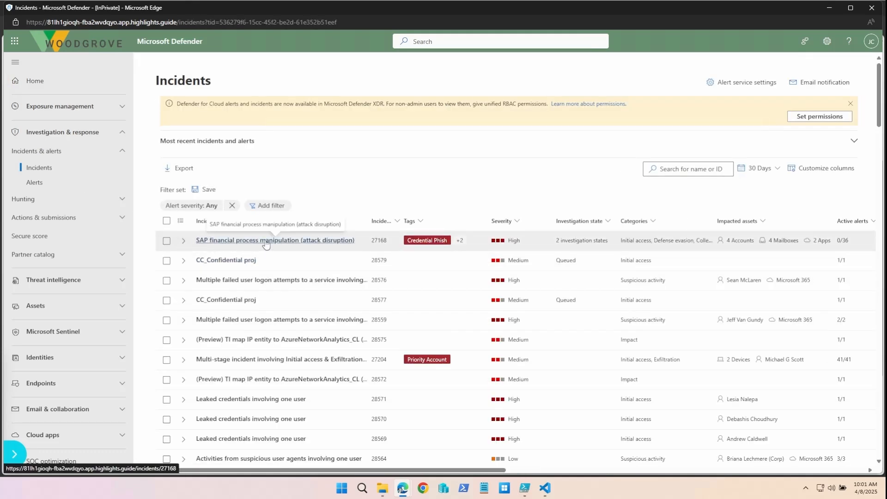
mouse_move(298, 245)
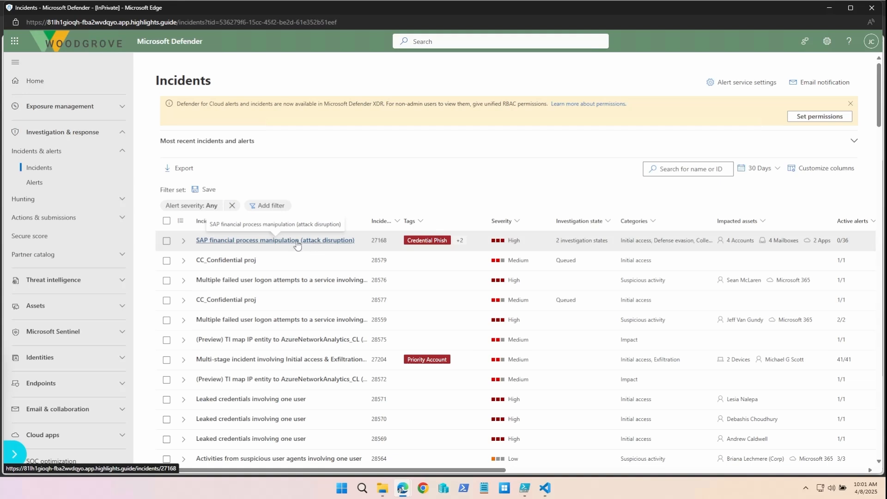
mouse_move(217, 248)
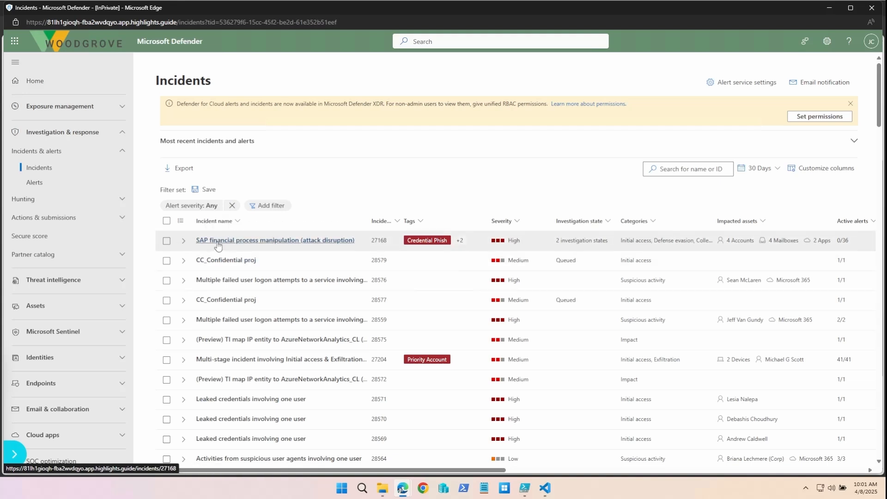
mouse_move(60, 46)
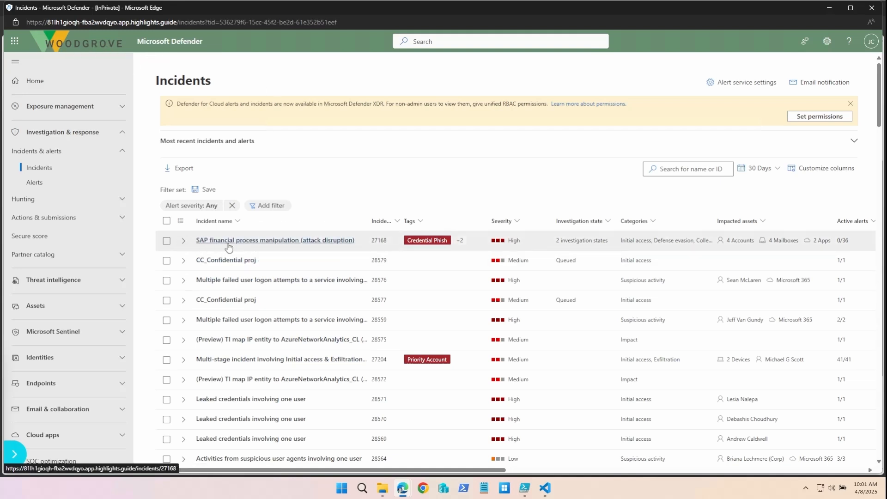
Open the SAP financial process manipulation incident and scroll through its attack story alerts
left_click(274, 240)
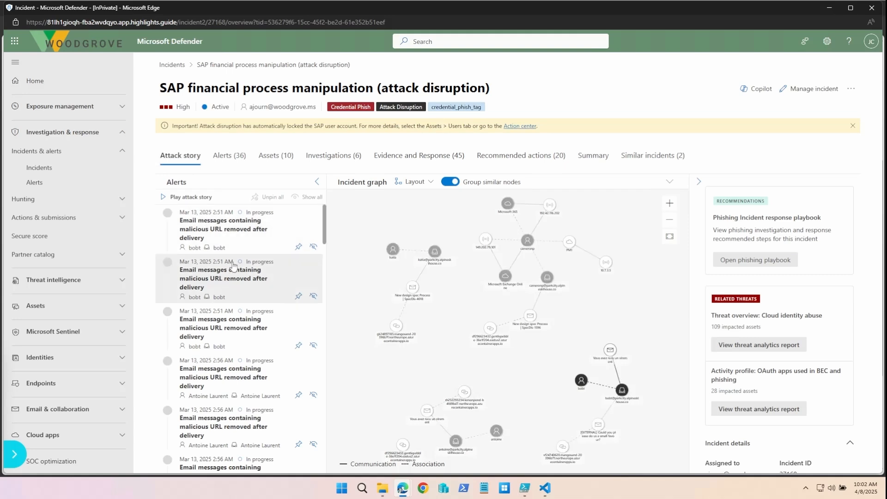
scroll("down", 3)
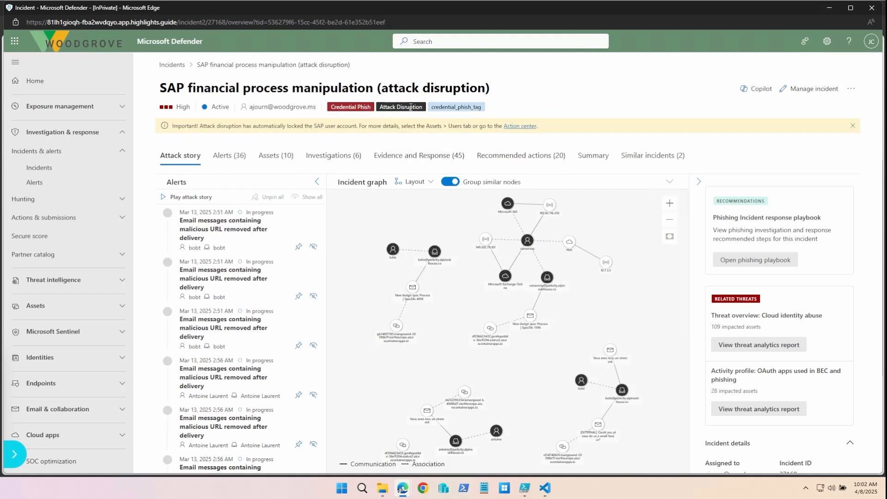
left_click(755, 89)
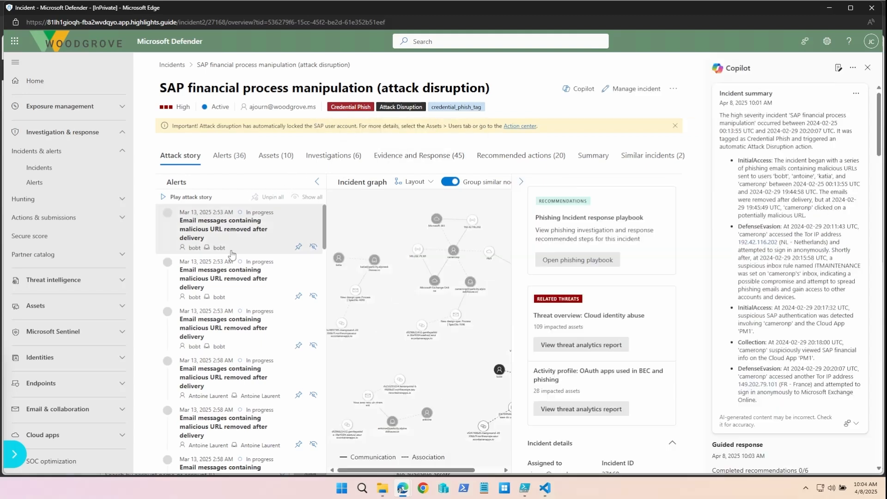
mouse_move(227, 242)
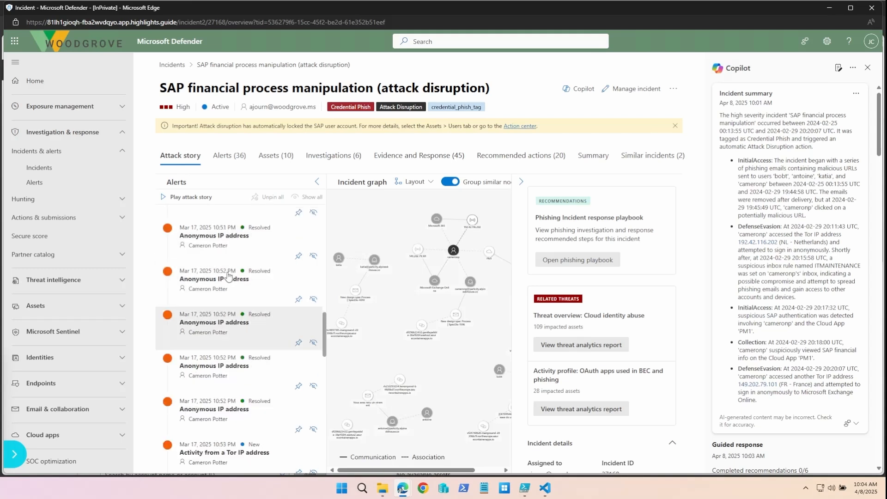
scroll("down", 3)
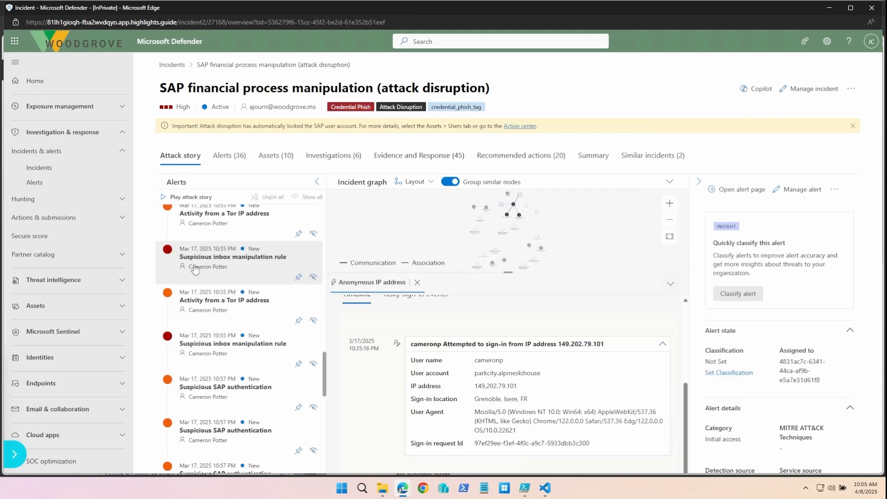
mouse_move(235, 275)
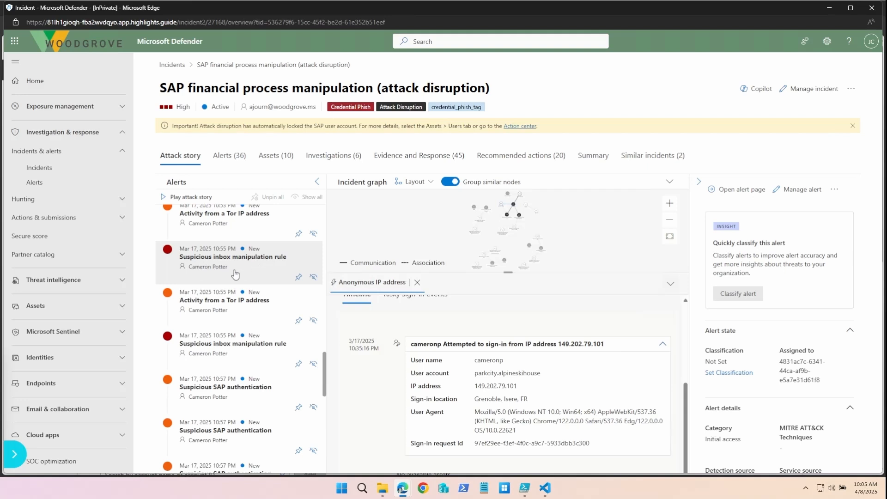
scroll("down", 3)
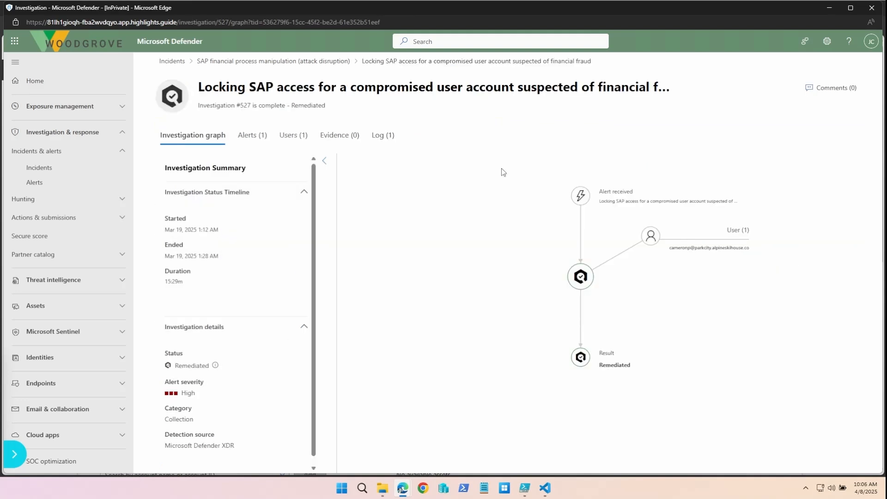
mouse_move(461, 251)
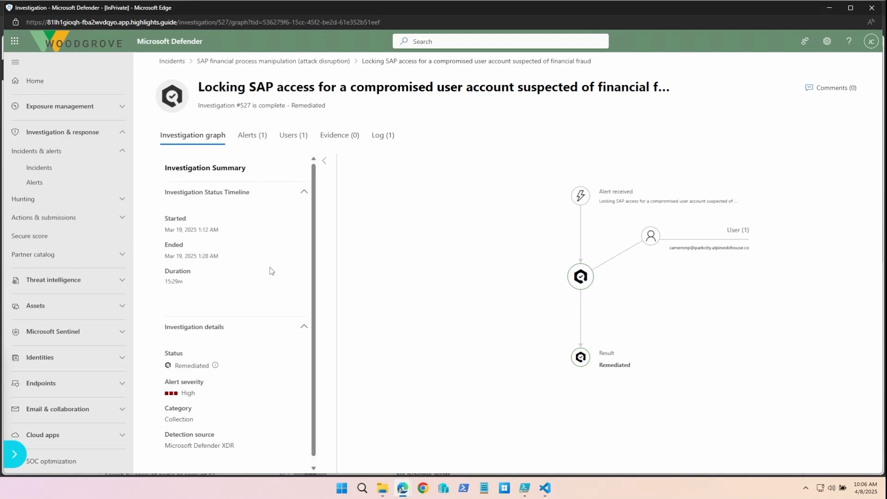
mouse_move(616, 319)
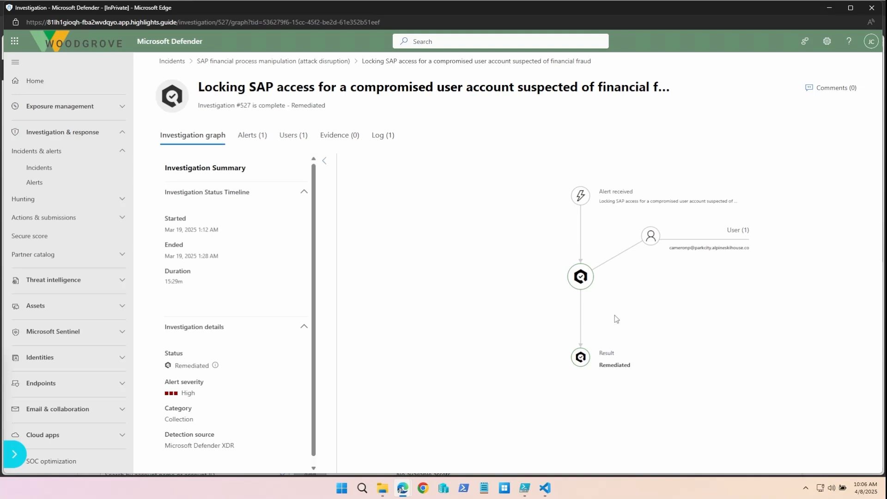
mouse_move(554, 368)
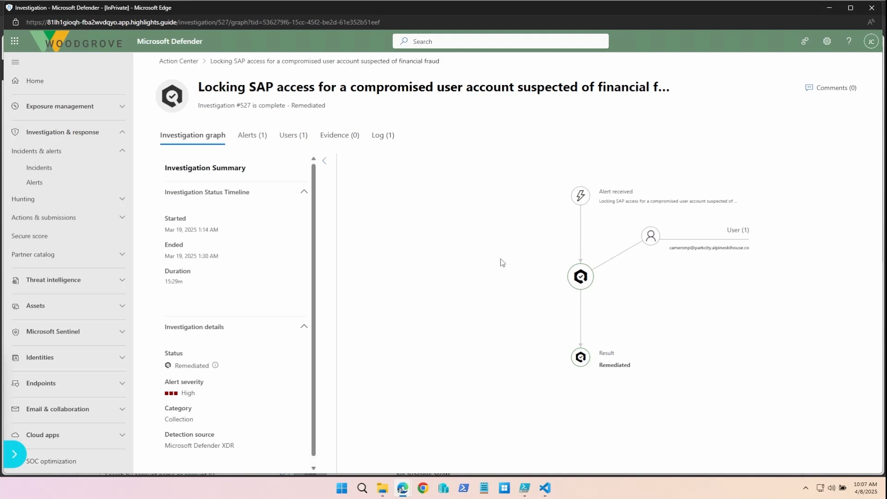
mouse_move(447, 254)
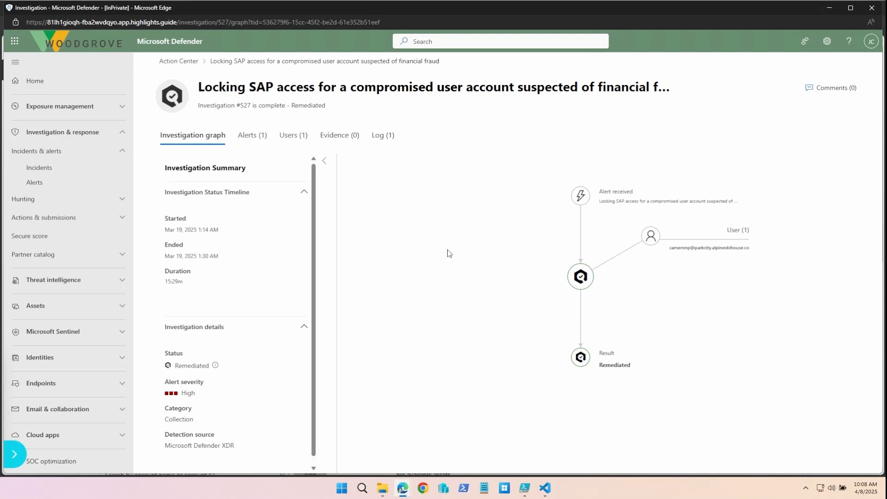
mouse_move(481, 255)
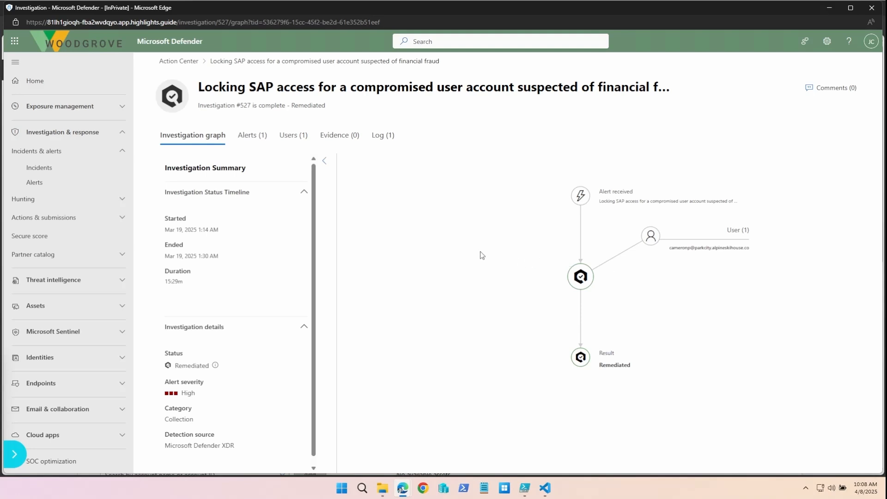
mouse_move(610, 325)
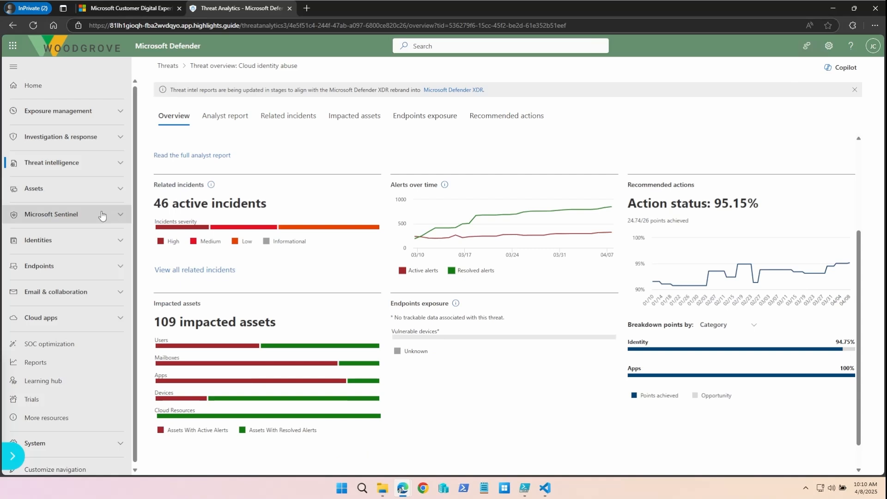
mouse_move(396, 107)
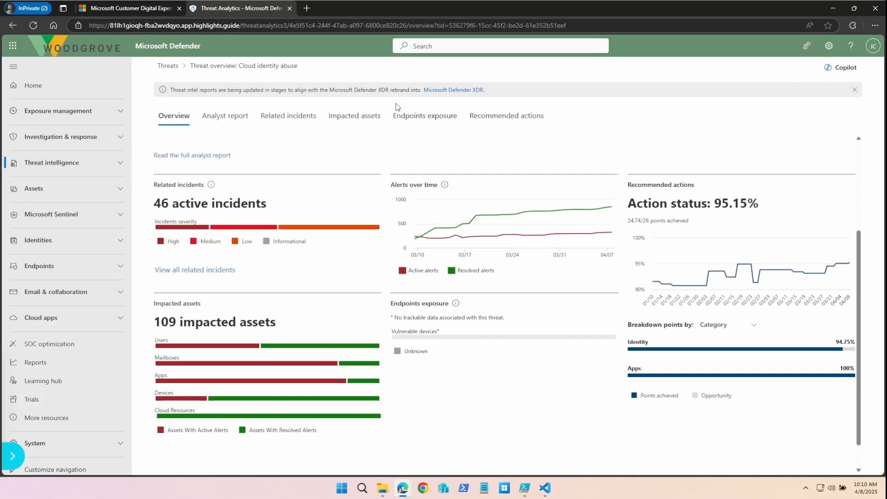
mouse_move(396, 189)
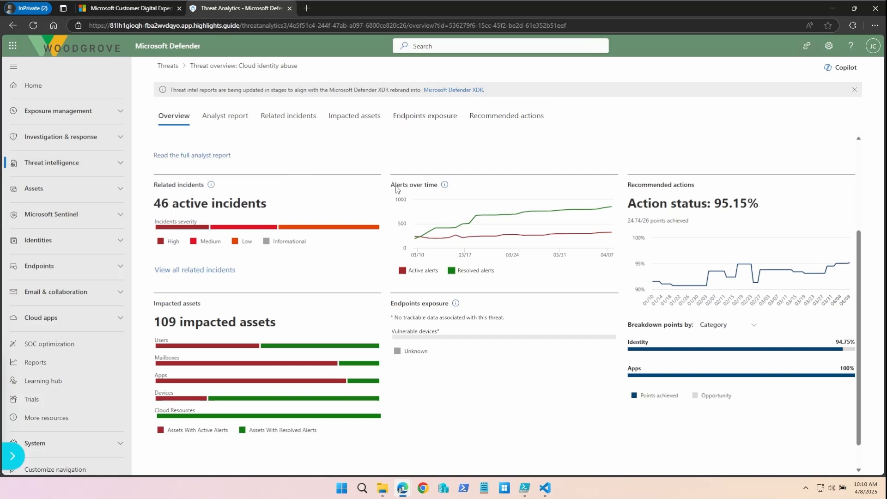
mouse_move(413, 430)
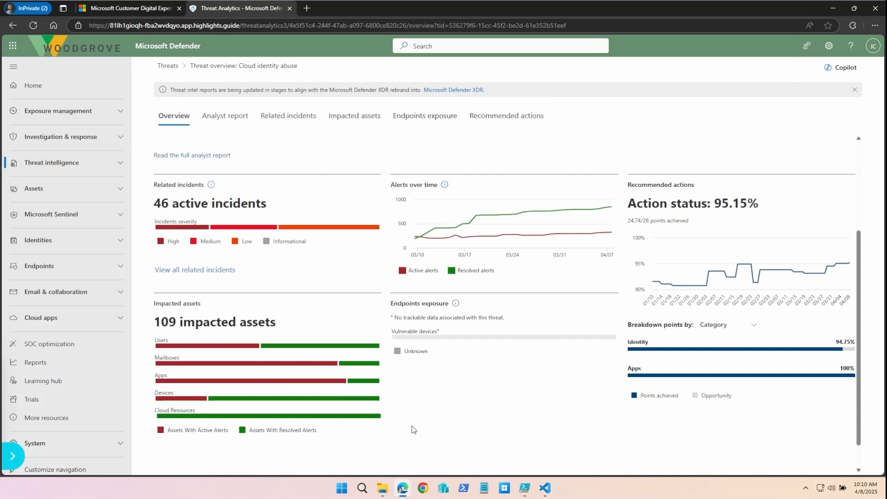
mouse_move(447, 451)
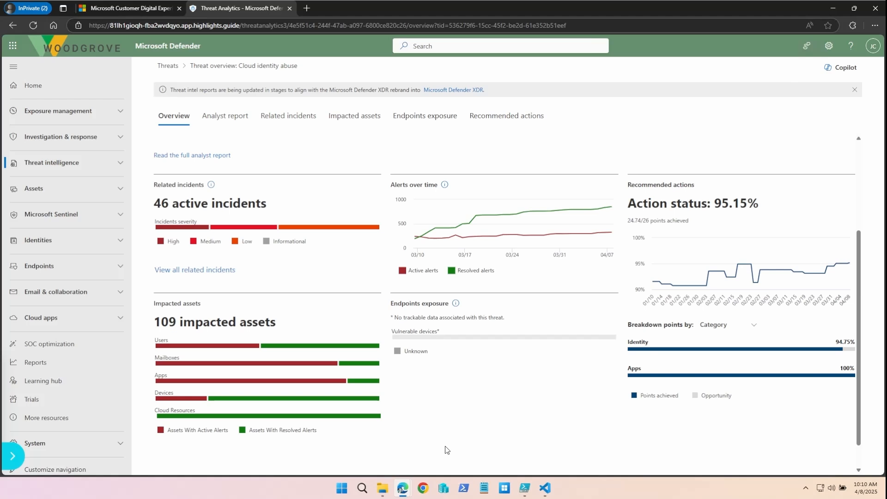
mouse_move(366, 416)
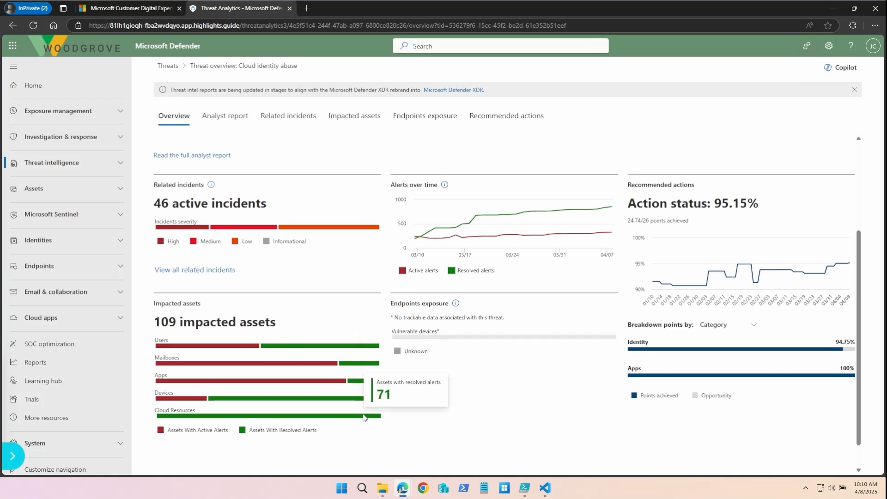
mouse_move(340, 388)
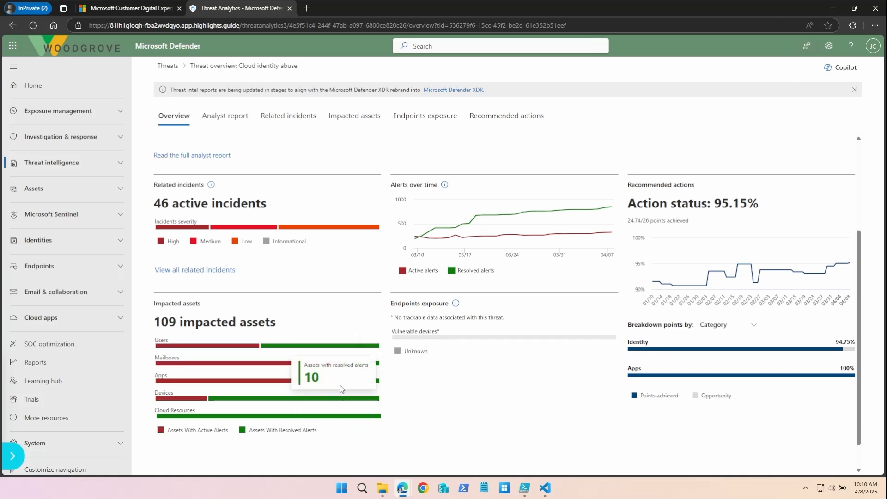